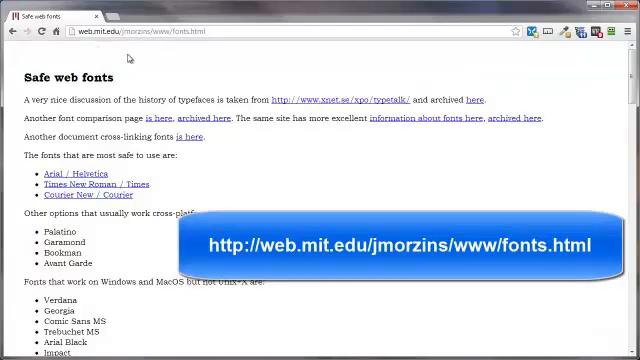
# Step: Scroll through fontfamily.html's style block showing the Arial and Comic Sans MS font-family rules
pyautogui.scroll(-3)
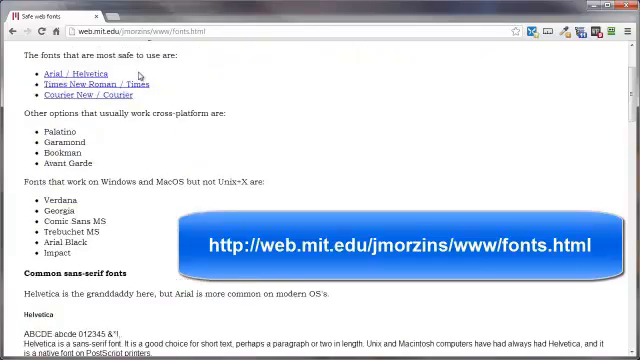
pyautogui.scroll(-3)
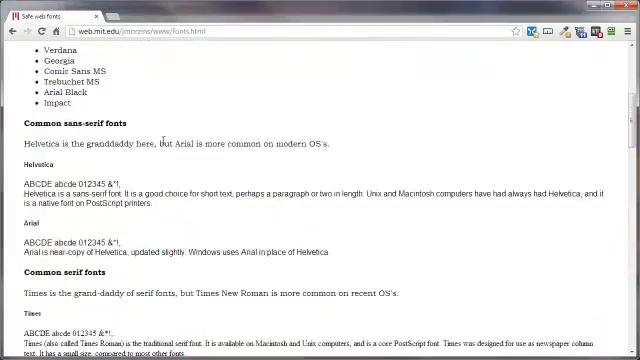
pyautogui.scroll(3)
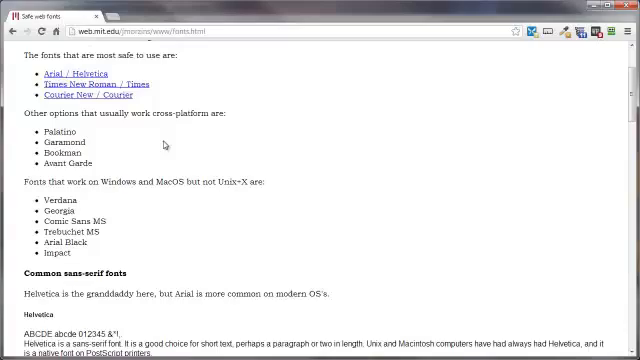
pyautogui.scroll(3)
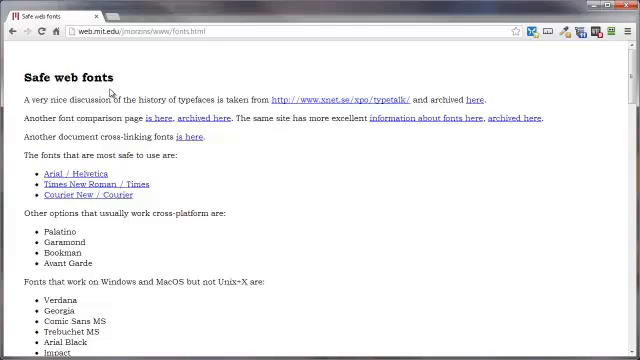
pyautogui.moveTo(114, 92)
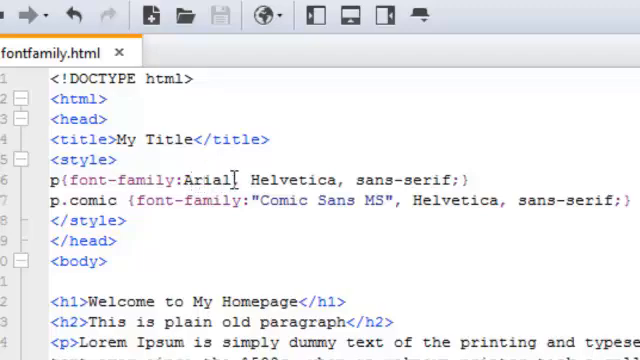
pyautogui.moveTo(416, 180)
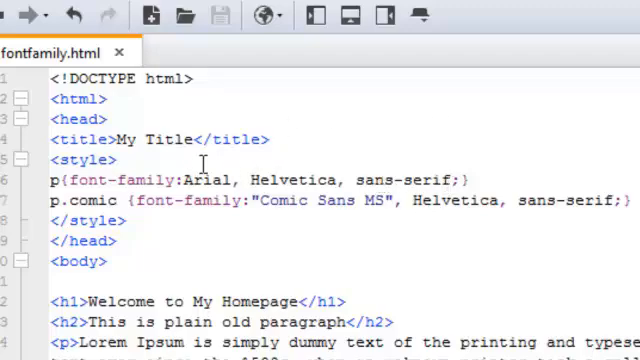
pyautogui.moveTo(75, 206)
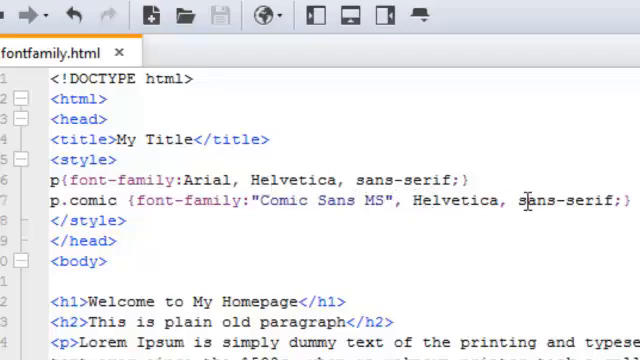
pyautogui.moveTo(315, 180)
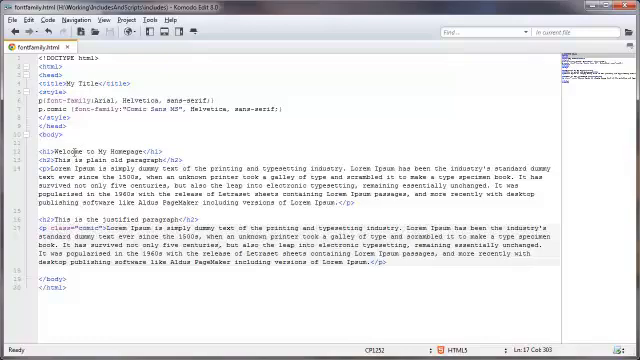
pyautogui.click(131, 35)
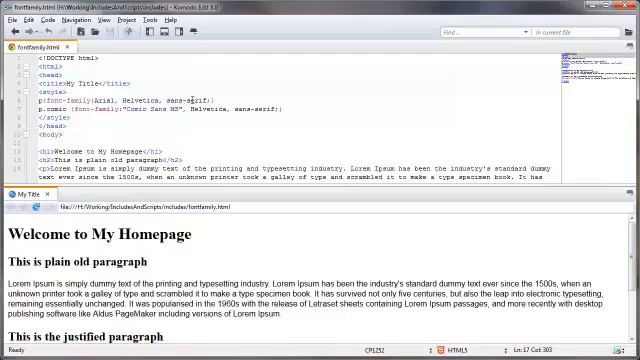
# Step: Scroll the browser preview to compare the Arial paragraph with the Comic Sans MS paragraph
pyautogui.scroll(-3)
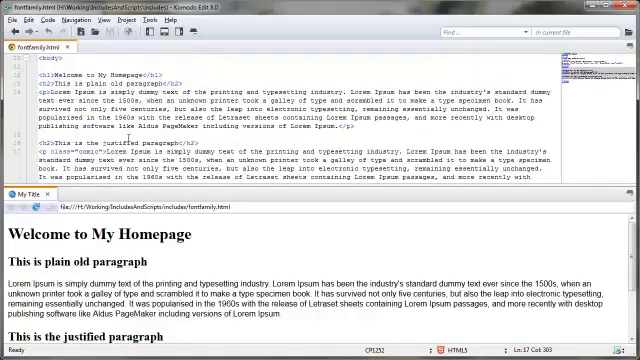
pyautogui.scroll(3)
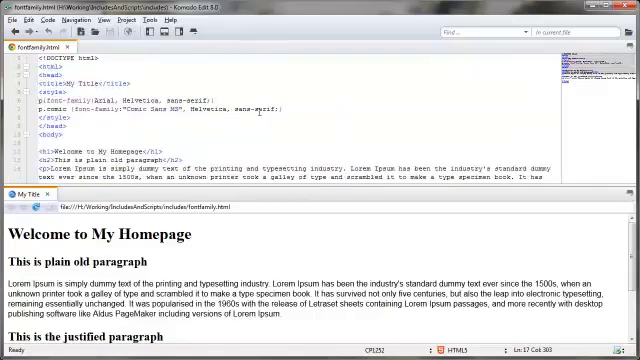
pyautogui.scroll(-3)
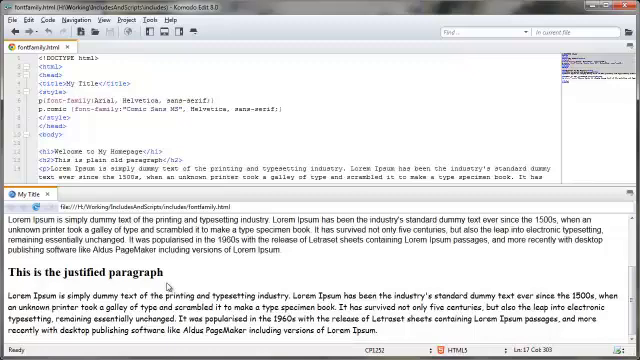